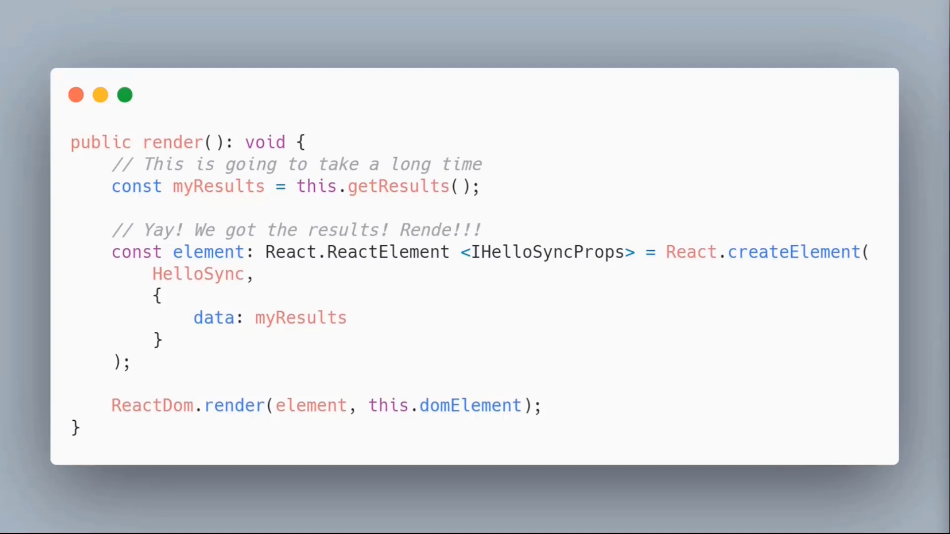
- Leave the synchronous render slide for the workbench page with the stopwatch image
double_click(172, 142)
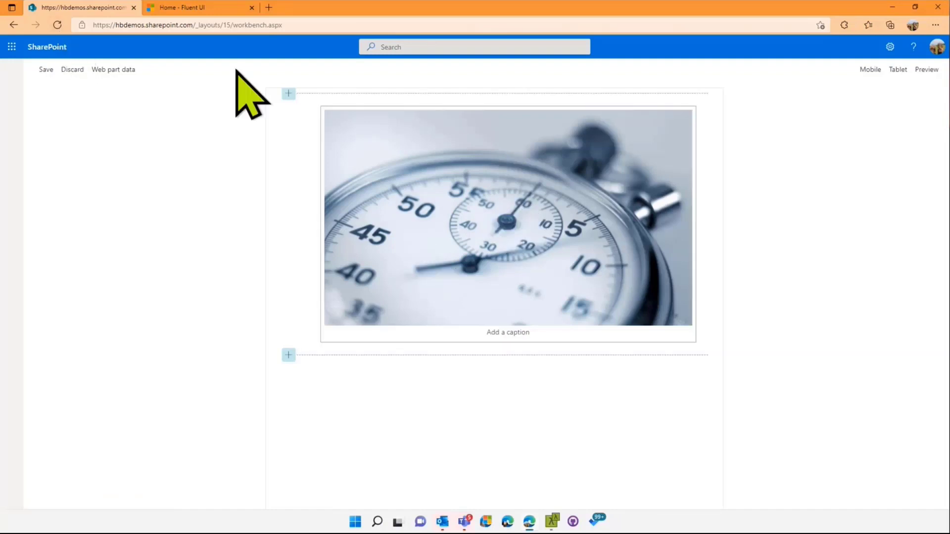
- Return to the workbench tab, where the gulp serve warning appears
click(58, 24)
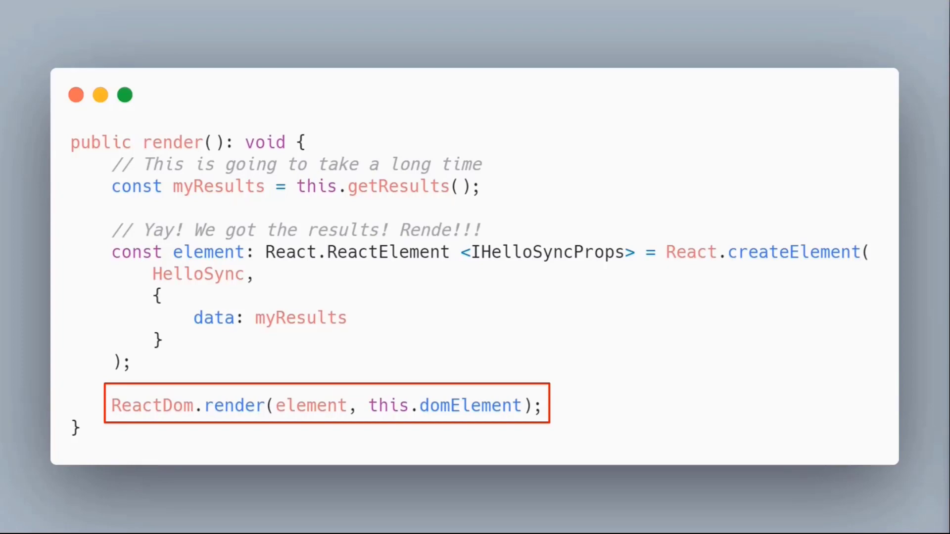
mouse_move(824, 328)
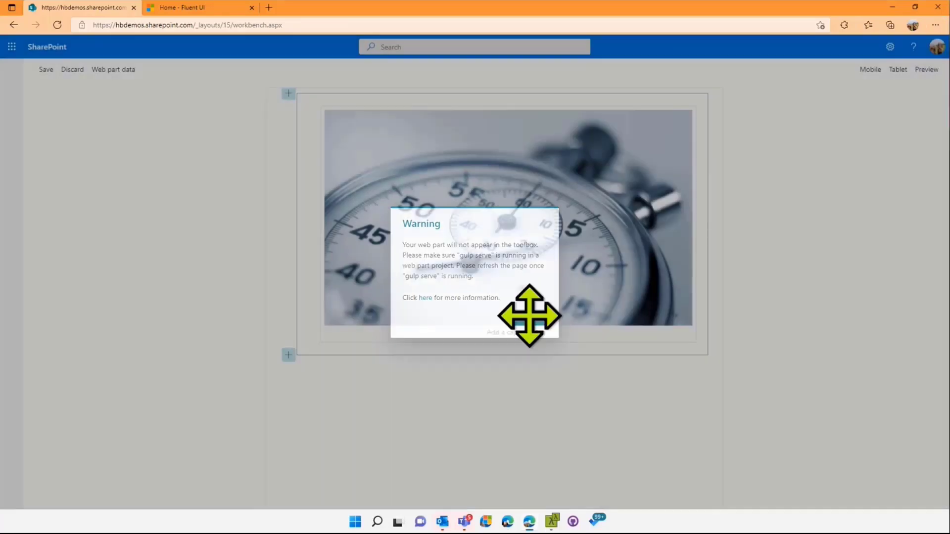
- Dismiss the gulp serve warning and bring up the web part toolbox above the stopwatch image
click(58, 25)
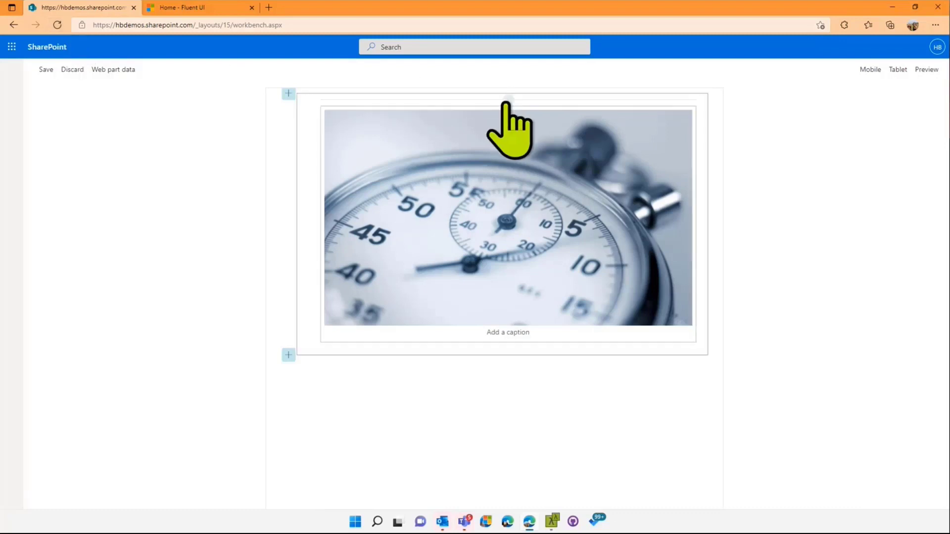
click(507, 99)
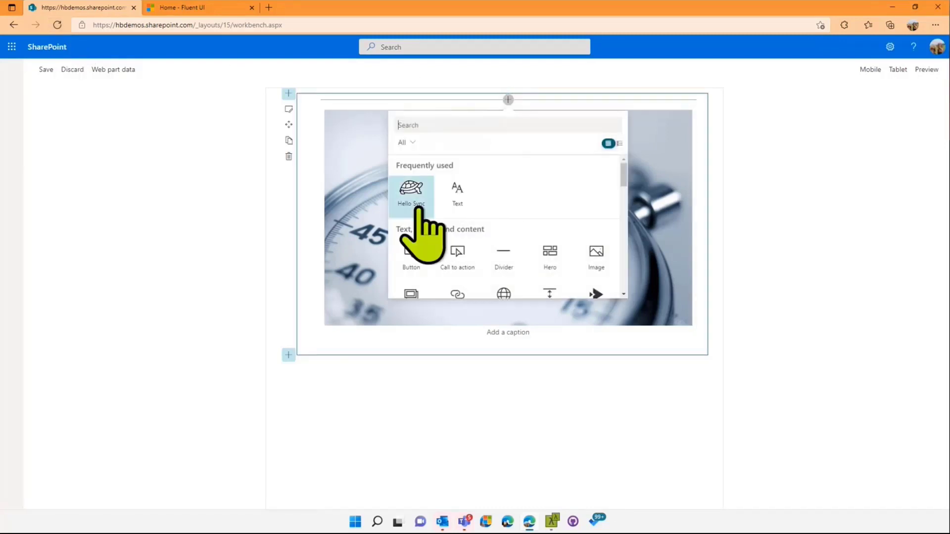
mouse_move(410, 194)
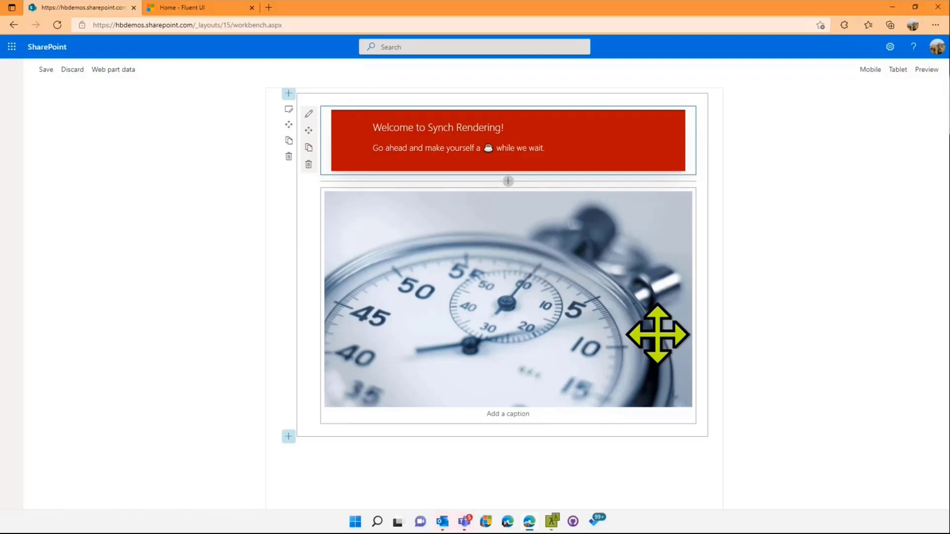
mouse_move(72, 48)
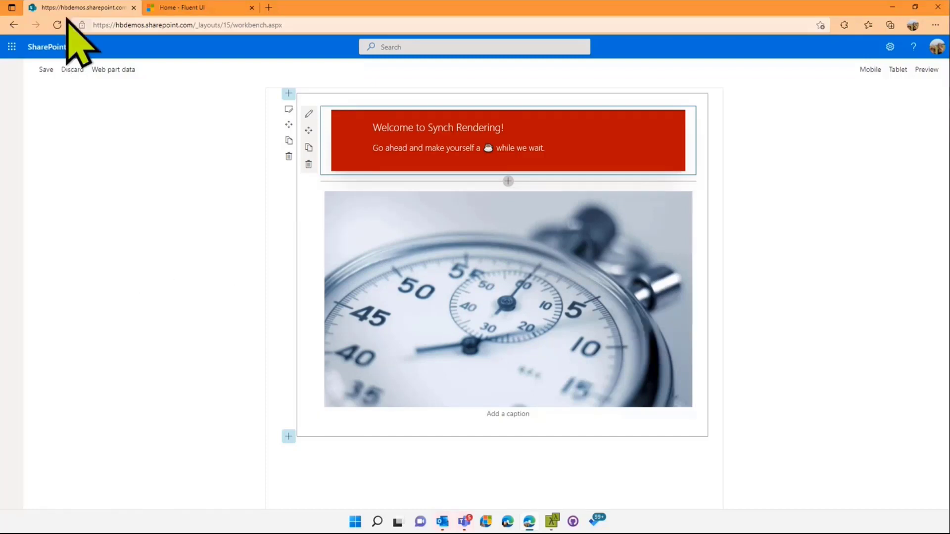
- Reload the workbench page so only the stopwatch image remains
click(58, 25)
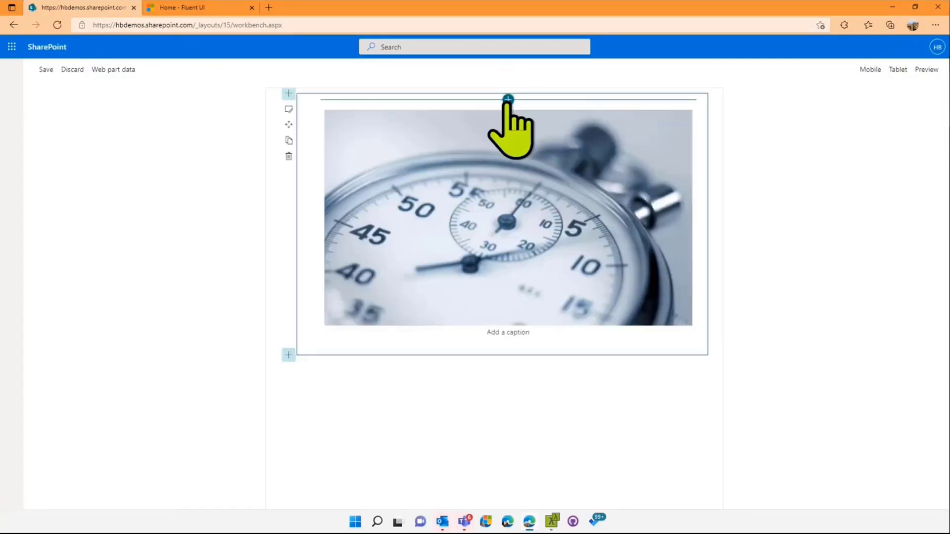
- Bring up the web part toolbox above the stopwatch image, listing Hello Sync
click(508, 99)
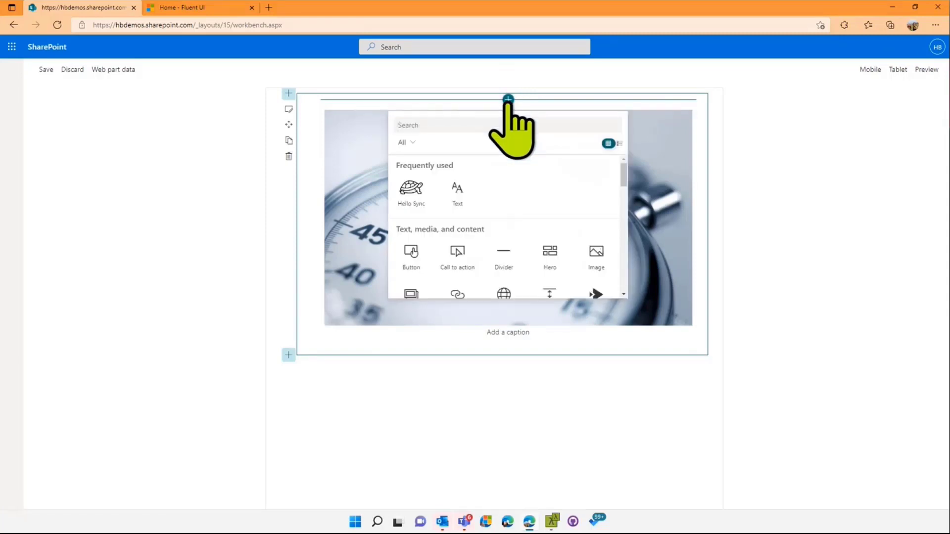
- Search 'hello' in the toolbox, add the Hello Async web part, and reload the page
text(hell)
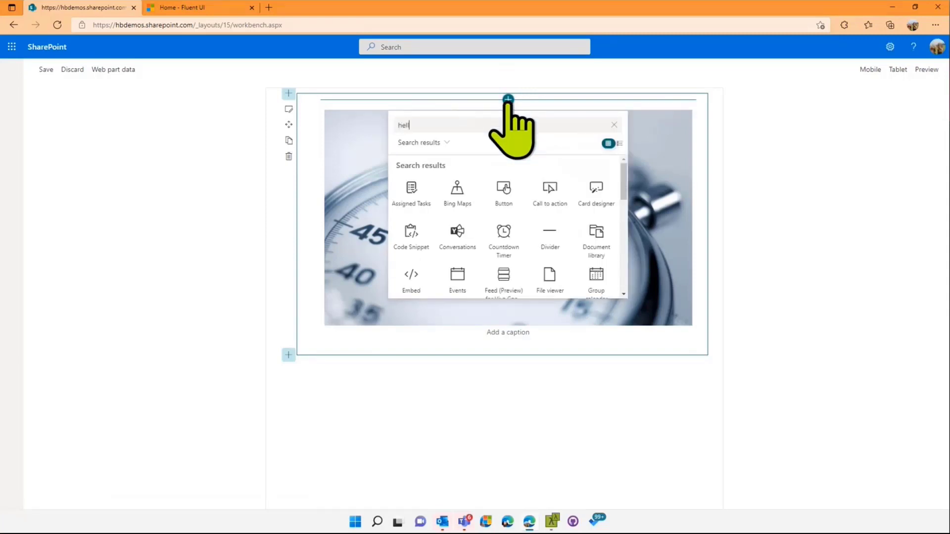
text(o)
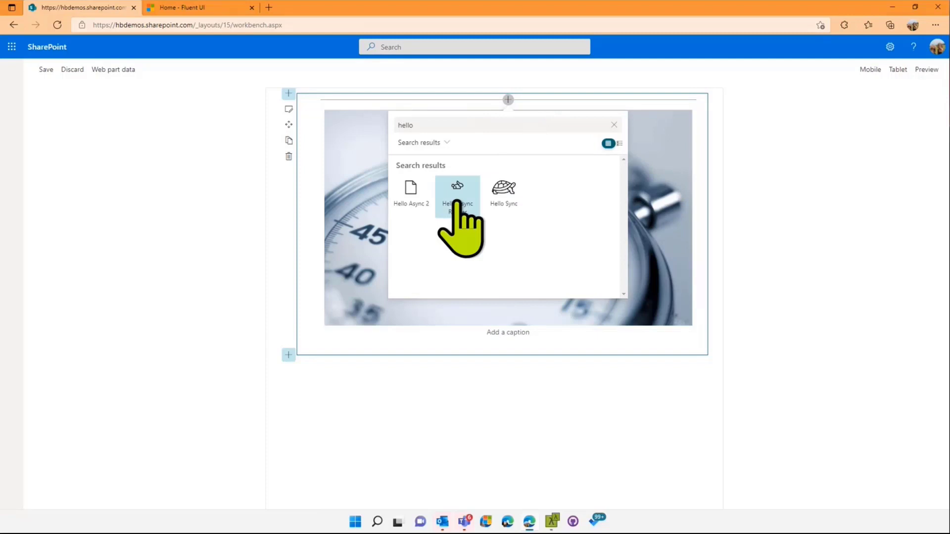
click(457, 193)
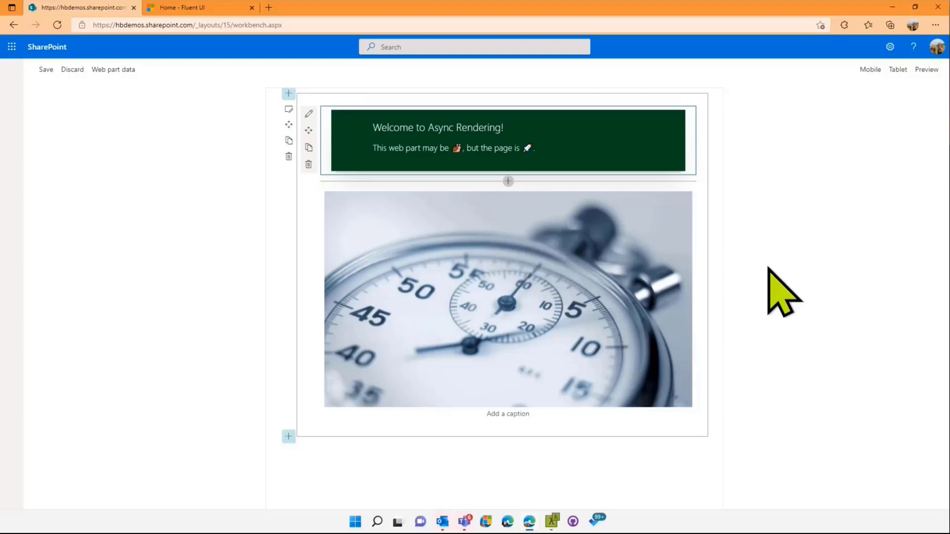
mouse_move(88, 43)
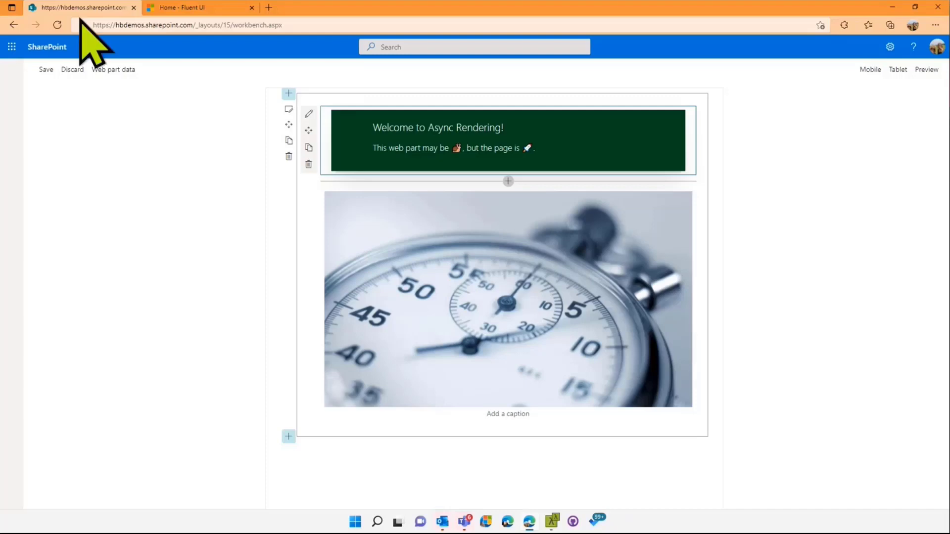
click(58, 24)
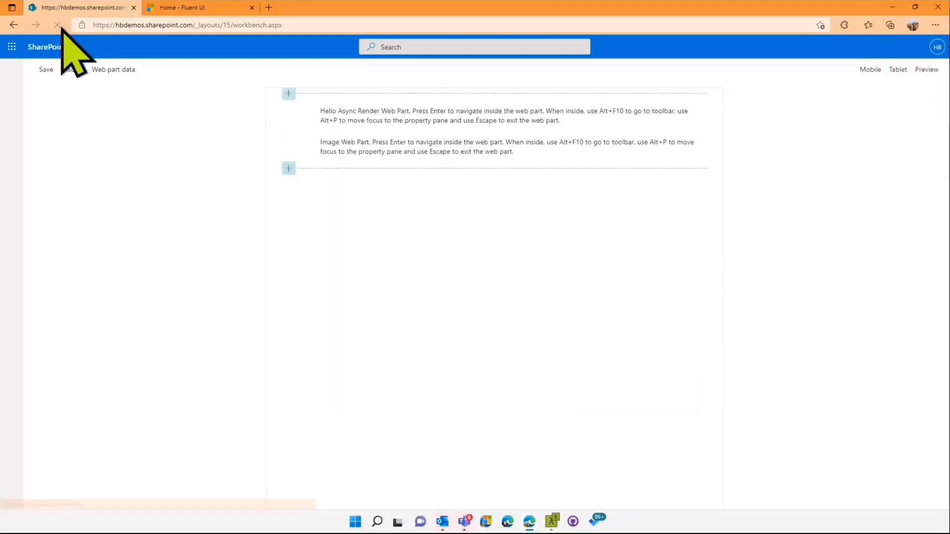
- Reload so the green Async Rendering banner renders, then bring up the Fluent UI Shimmer docs
click(57, 24)
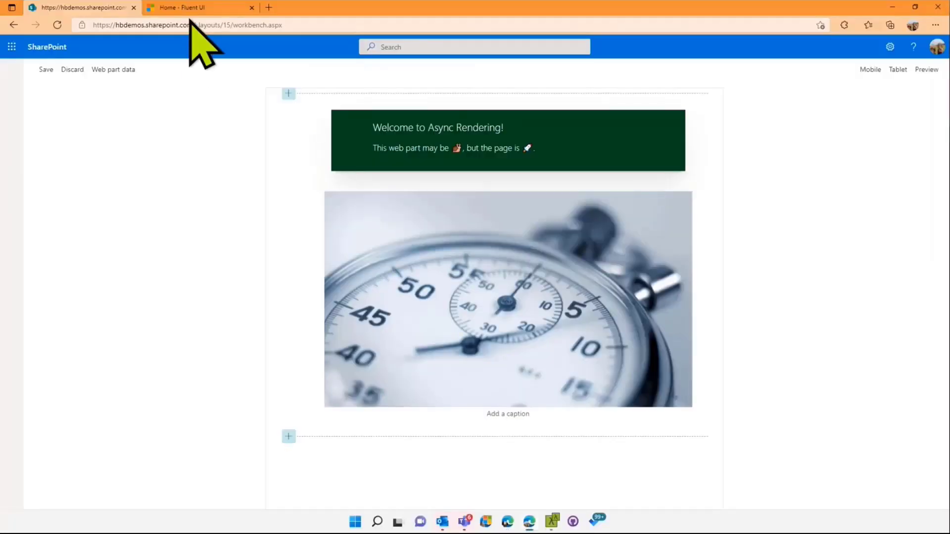
click(199, 7)
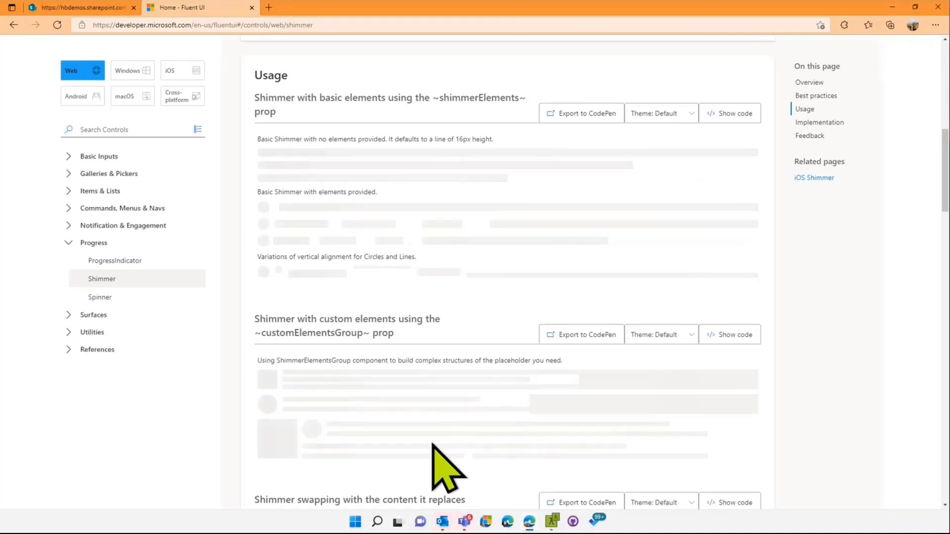